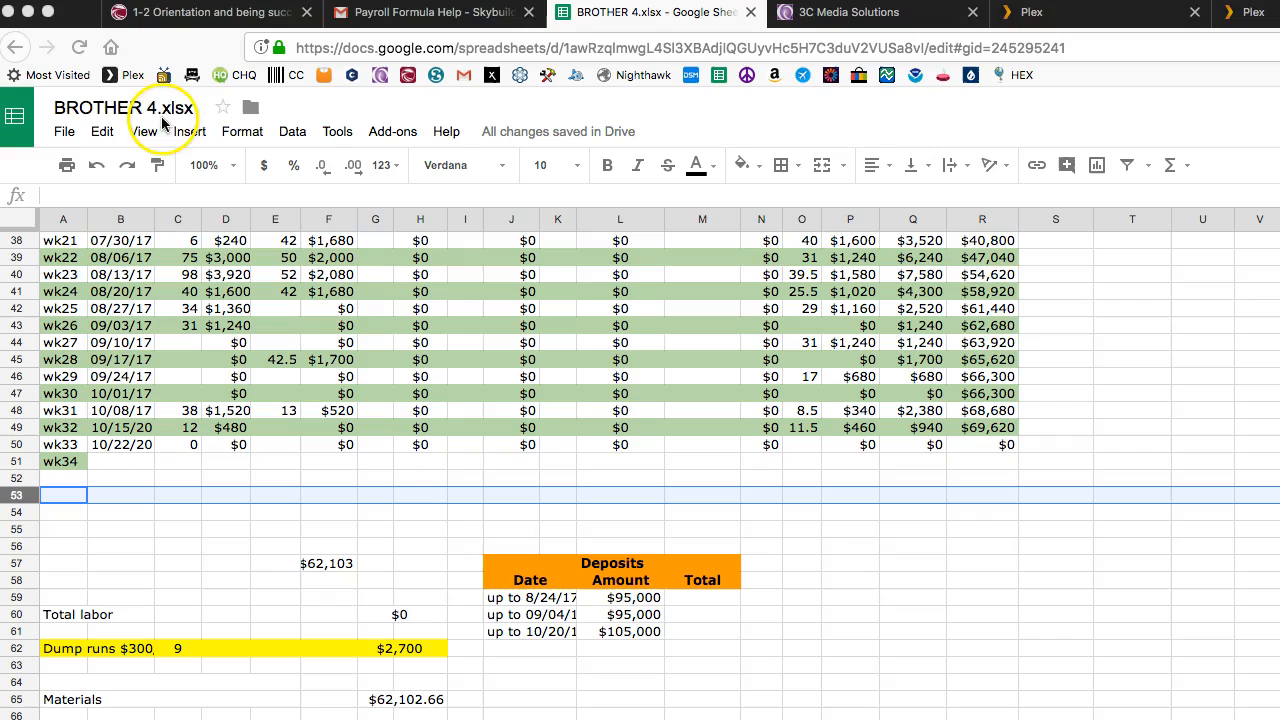
mouse_move(124, 108)
type("example 4 ")
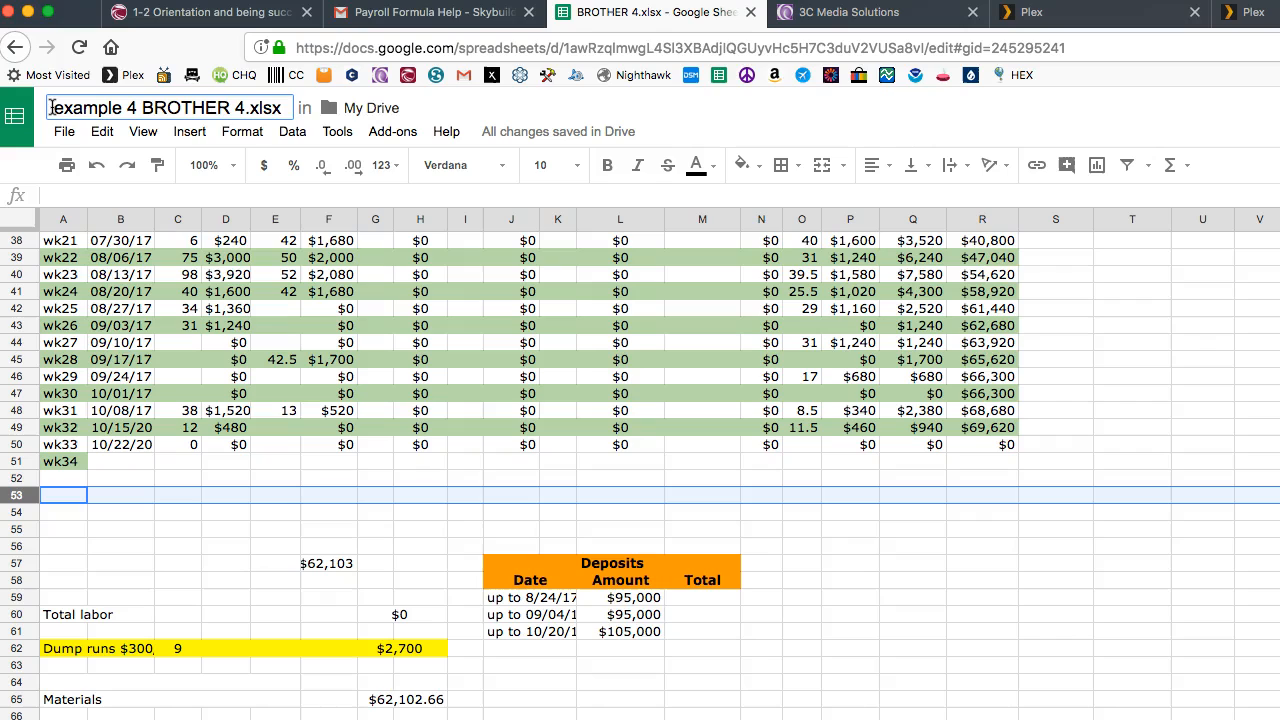
Step: Rename the spreadsheet to 'example 4 sally BROTHER 4.xlsx'
type("sally")
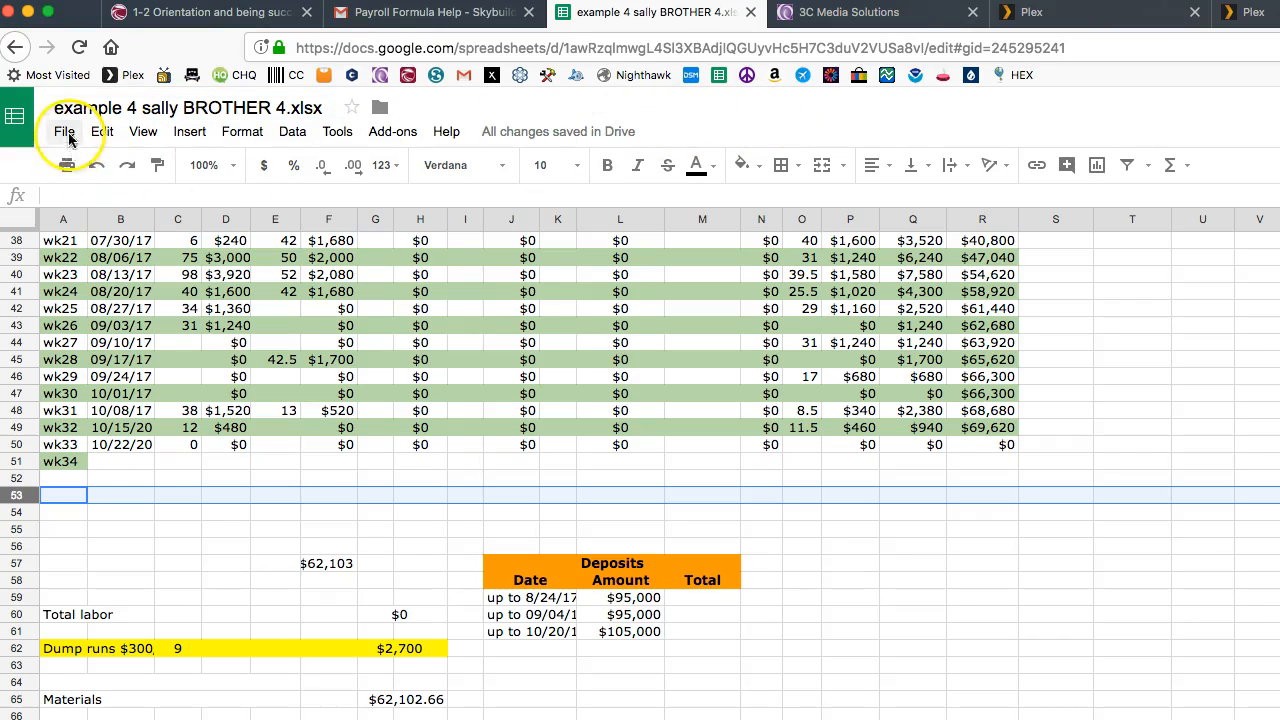
Step: Download the spreadsheet as a Microsoft Excel .xlsx file and save it to the computer
left_click(64, 132)
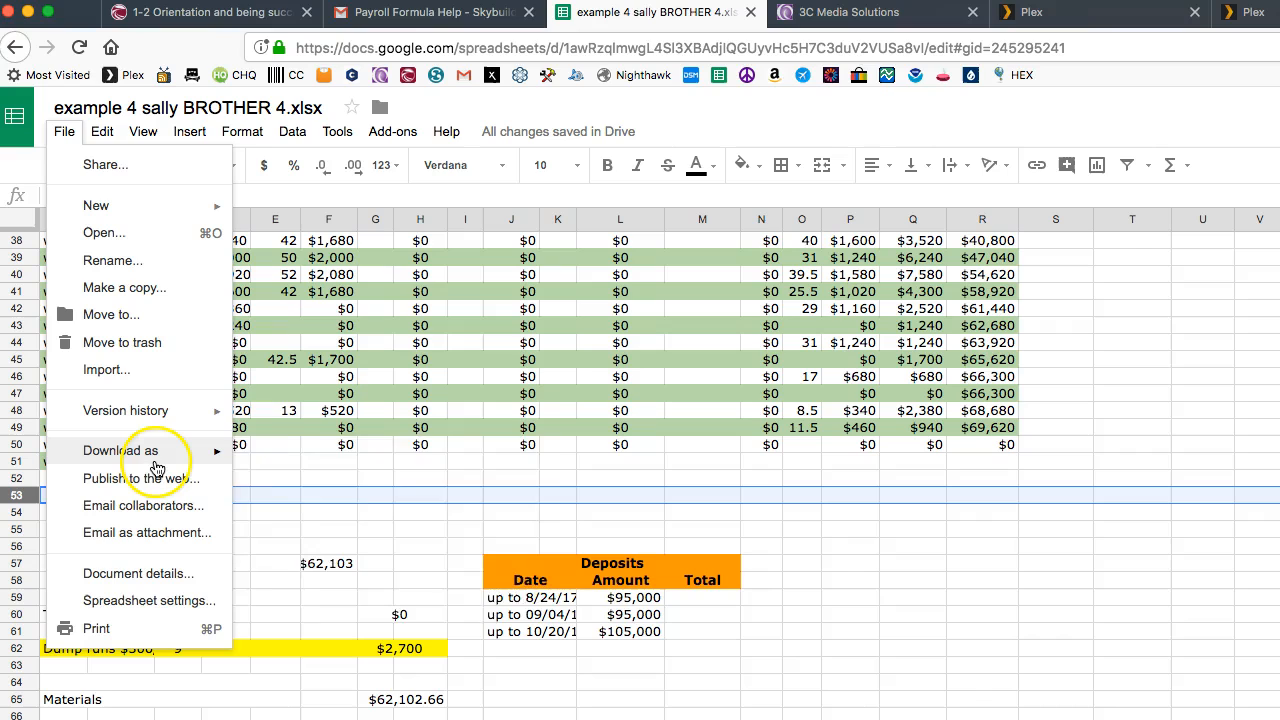
left_click(120, 450)
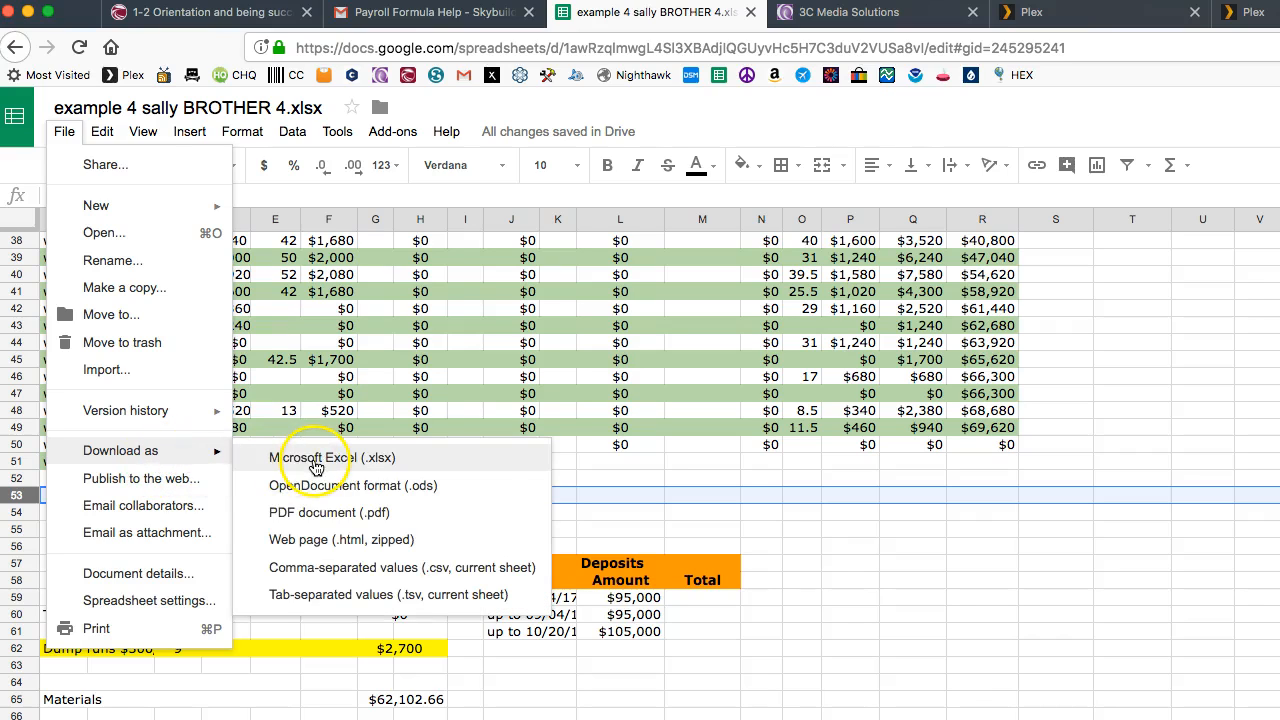
left_click(334, 456)
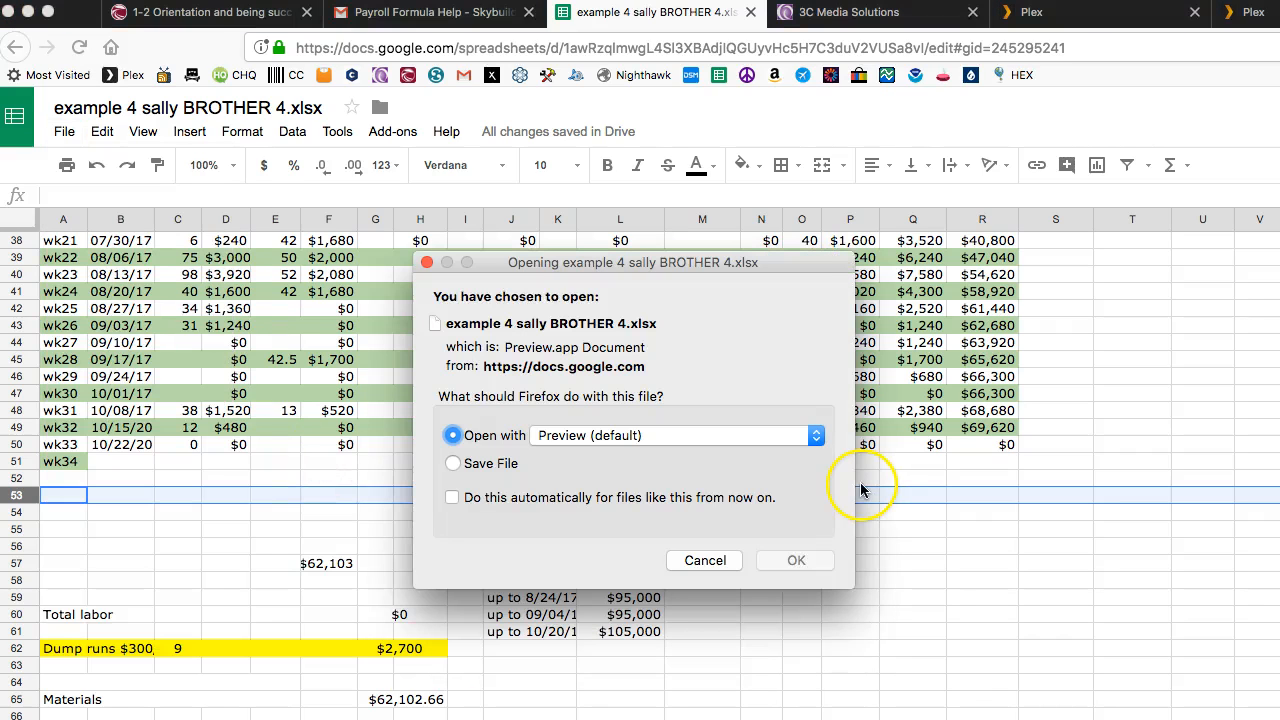
left_click(452, 464)
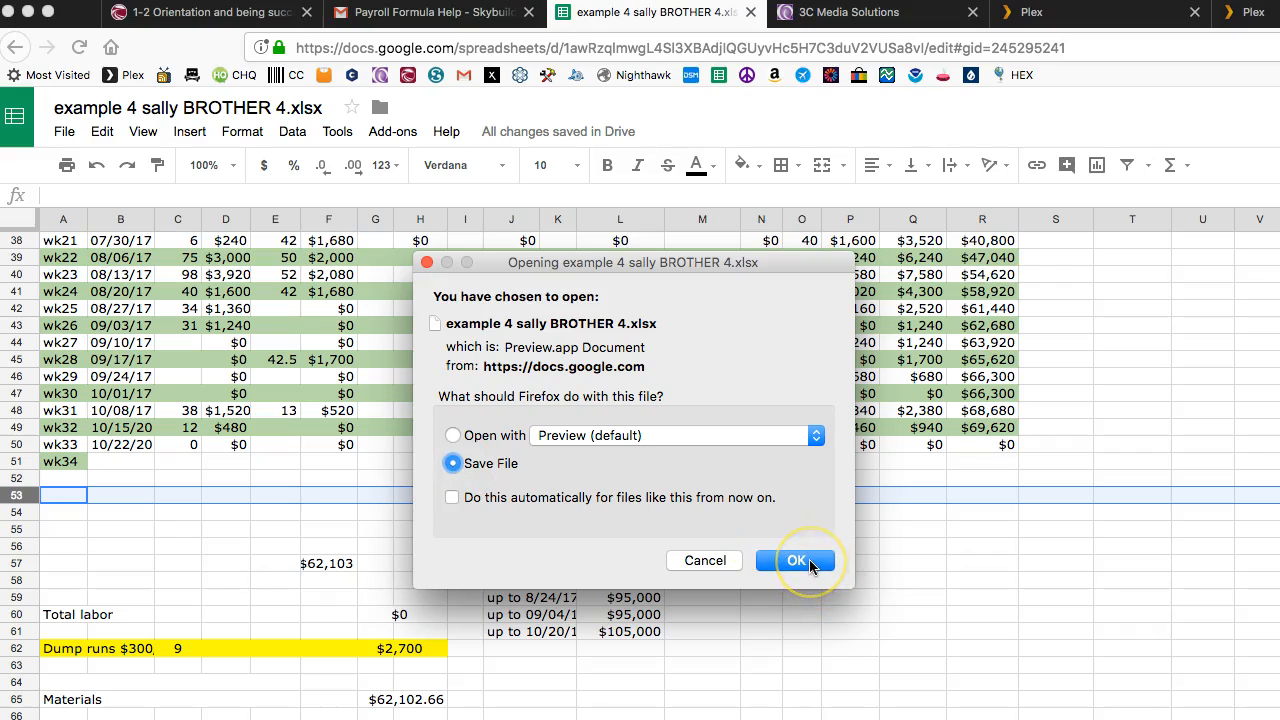
left_click(796, 560)
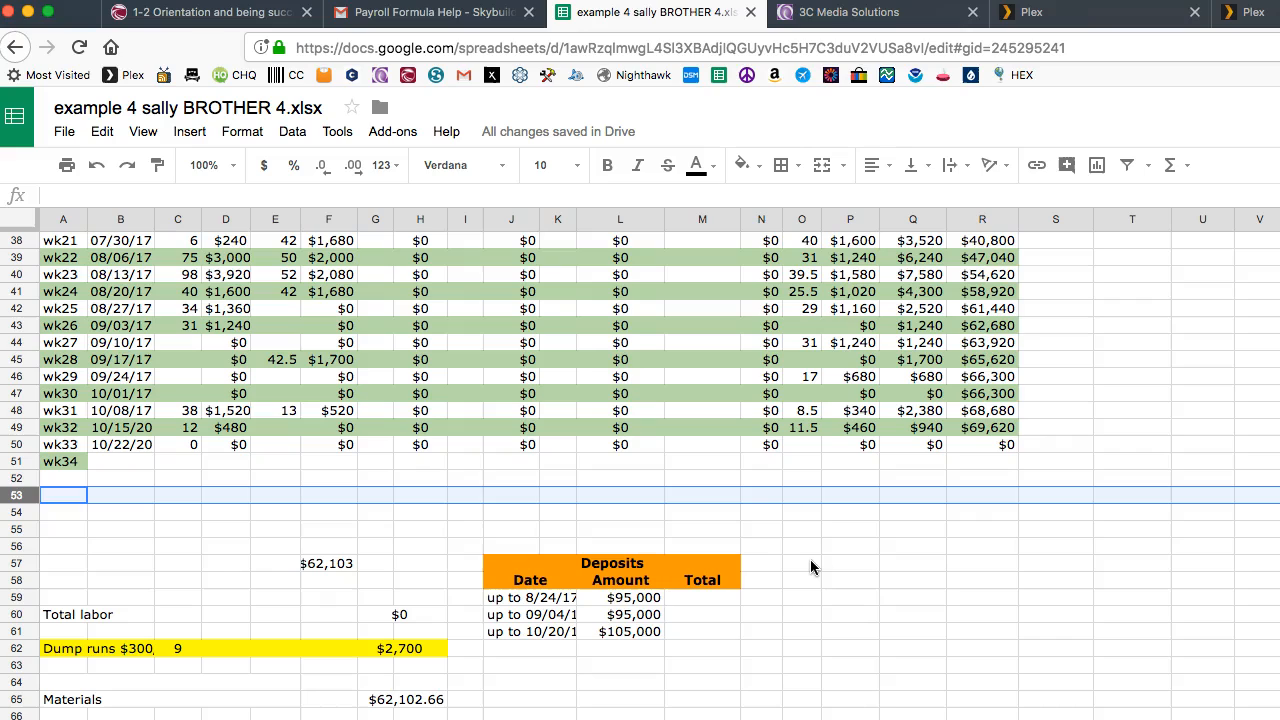
mouse_move(810, 568)
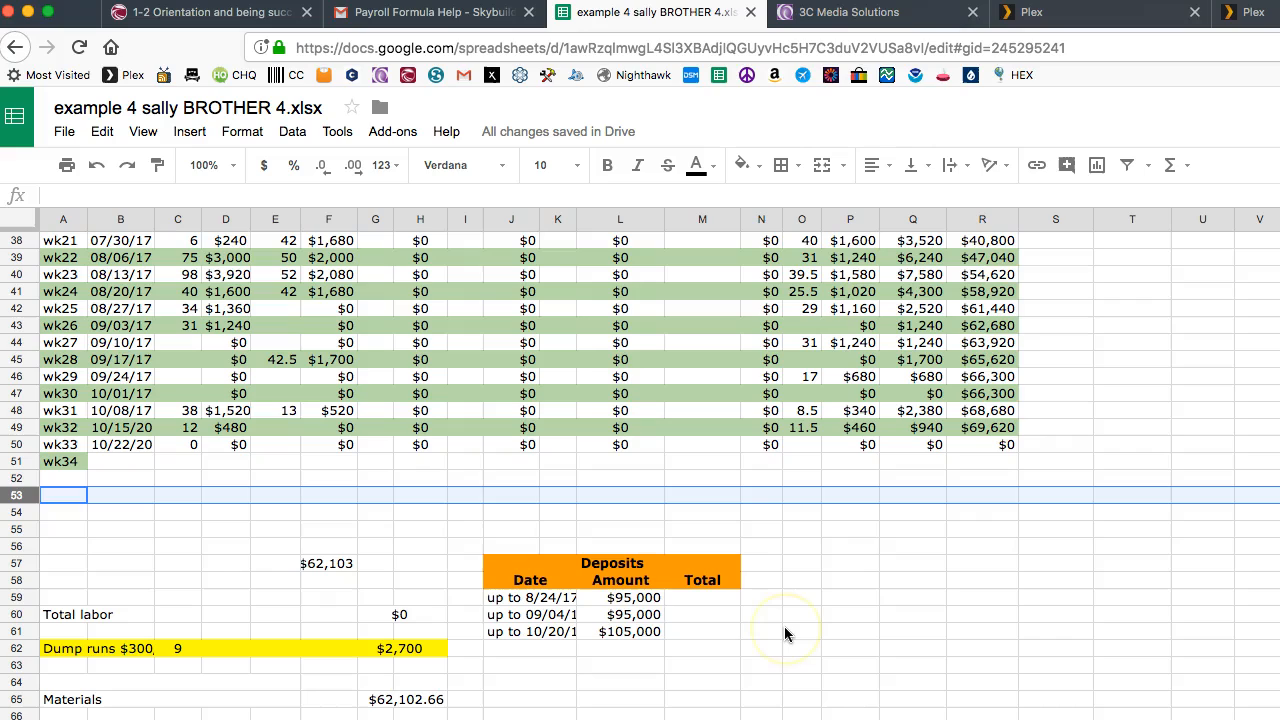
mouse_move(784, 630)
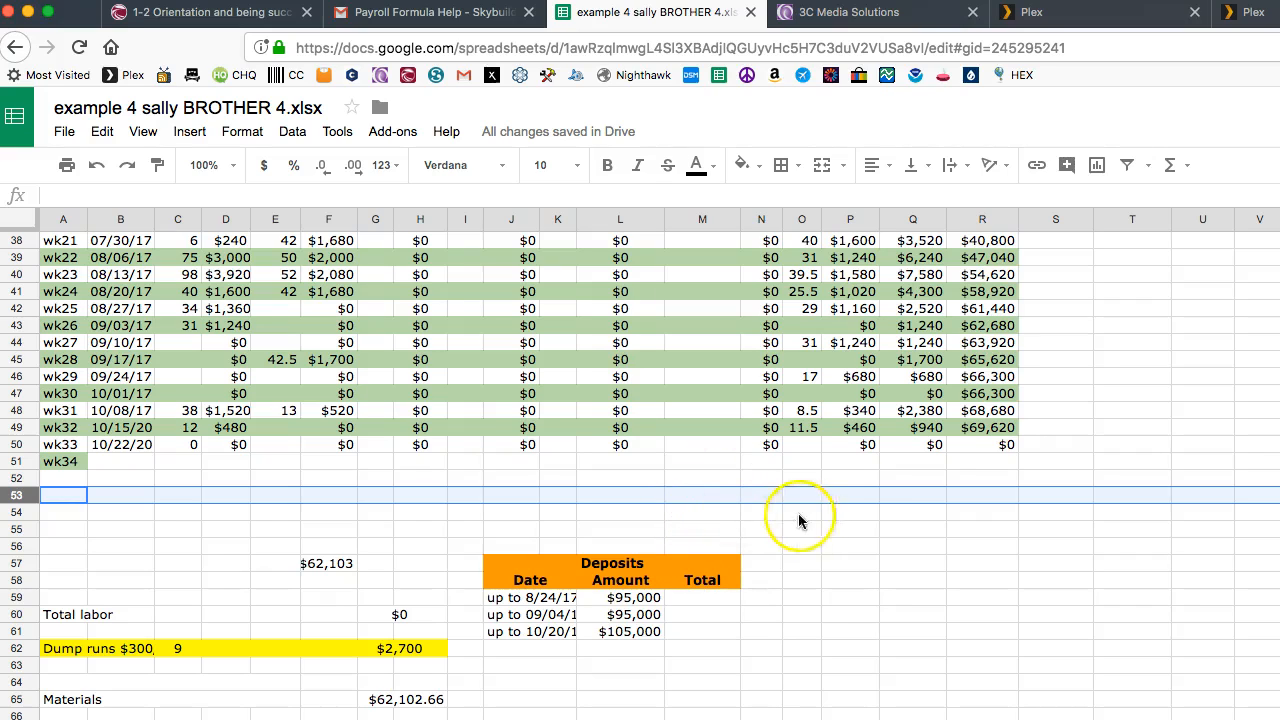
mouse_move(36, 152)
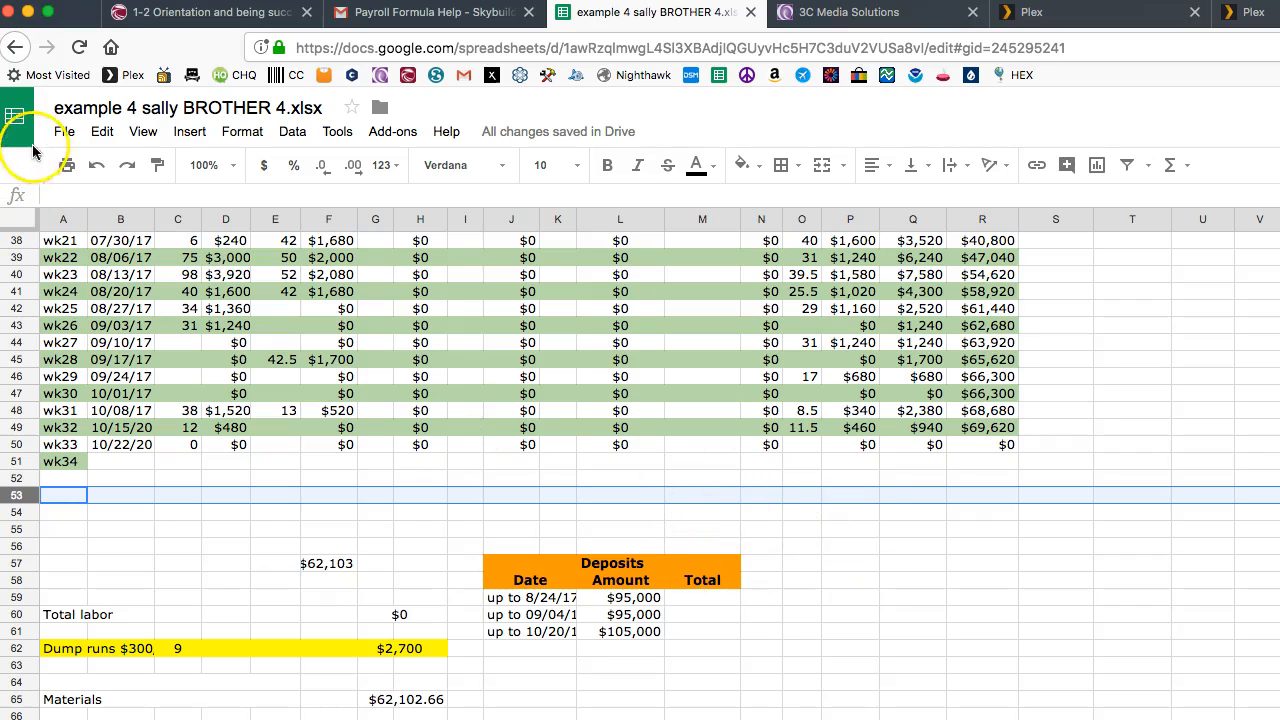
Step: Browse the File and Data menus without changing the spreadsheet
left_click(64, 132)
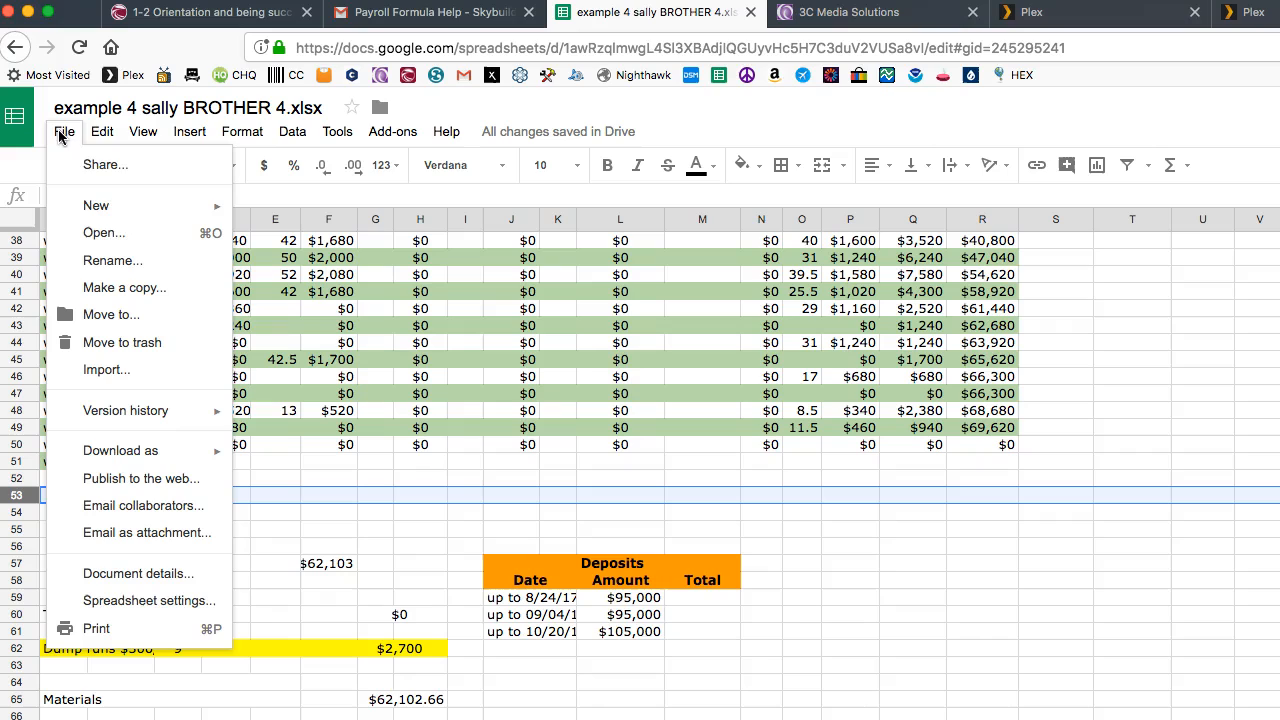
mouse_move(112, 260)
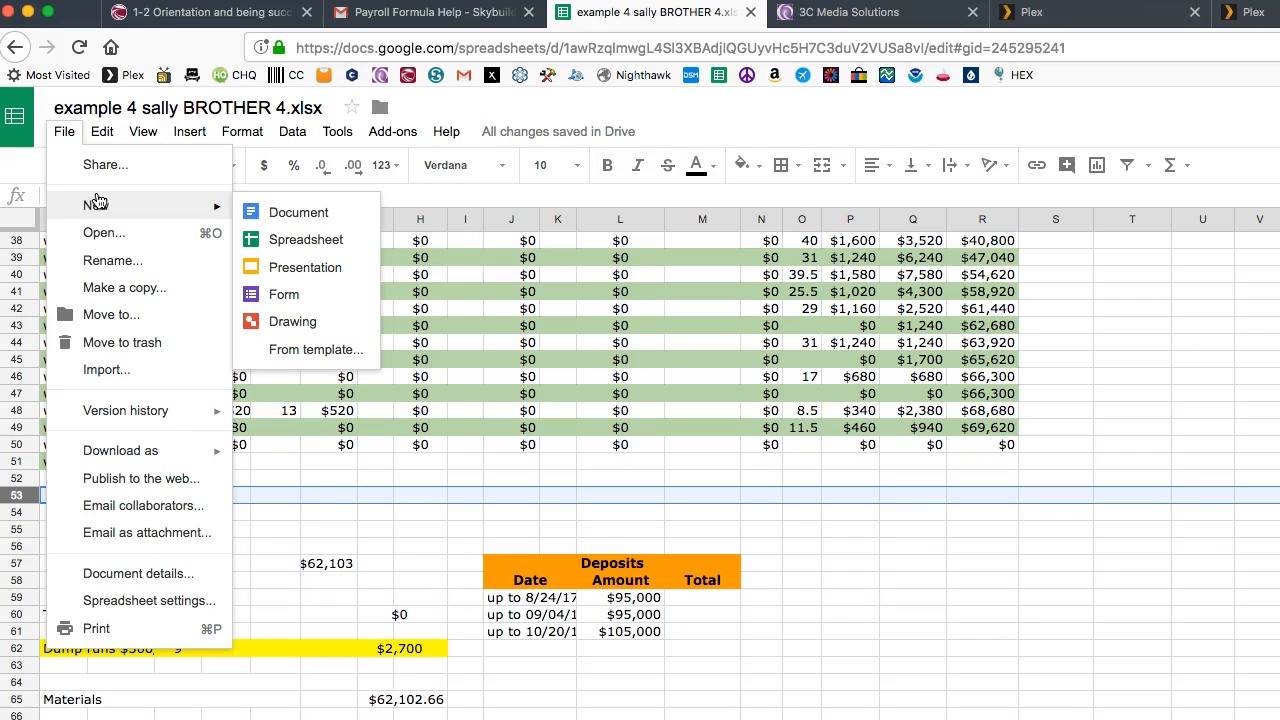
left_click(292, 132)
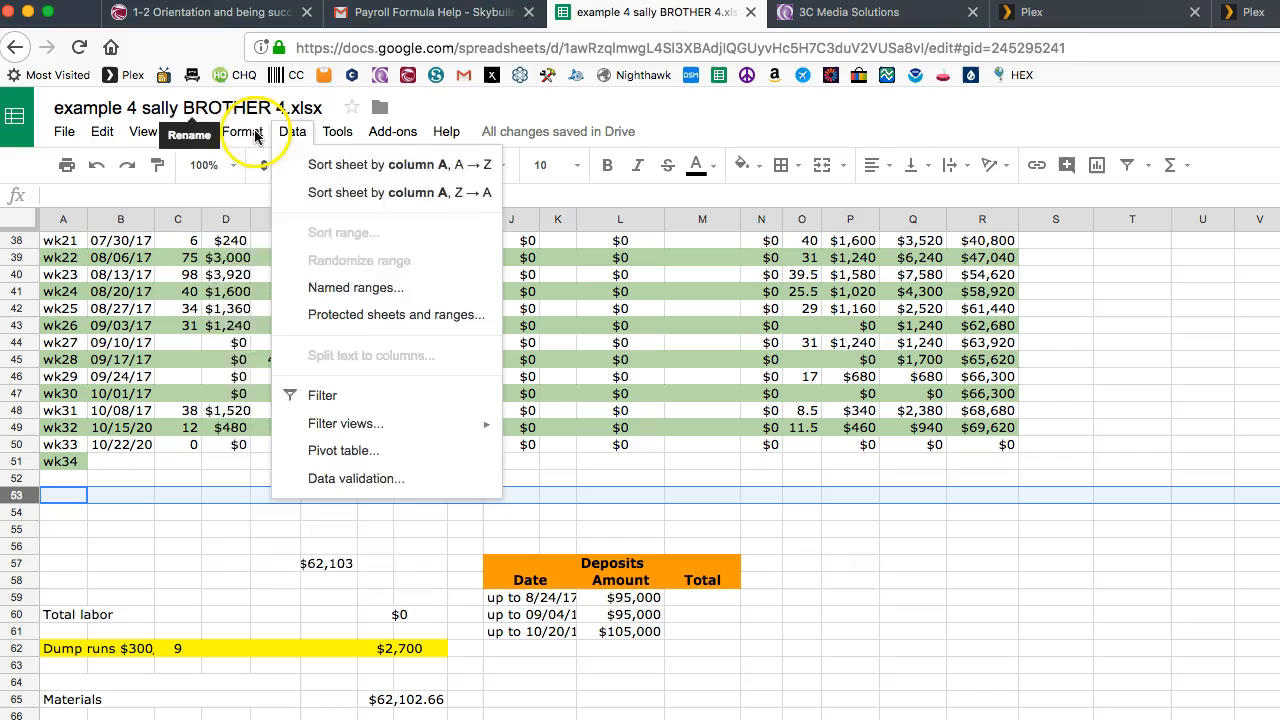
left_click(64, 132)
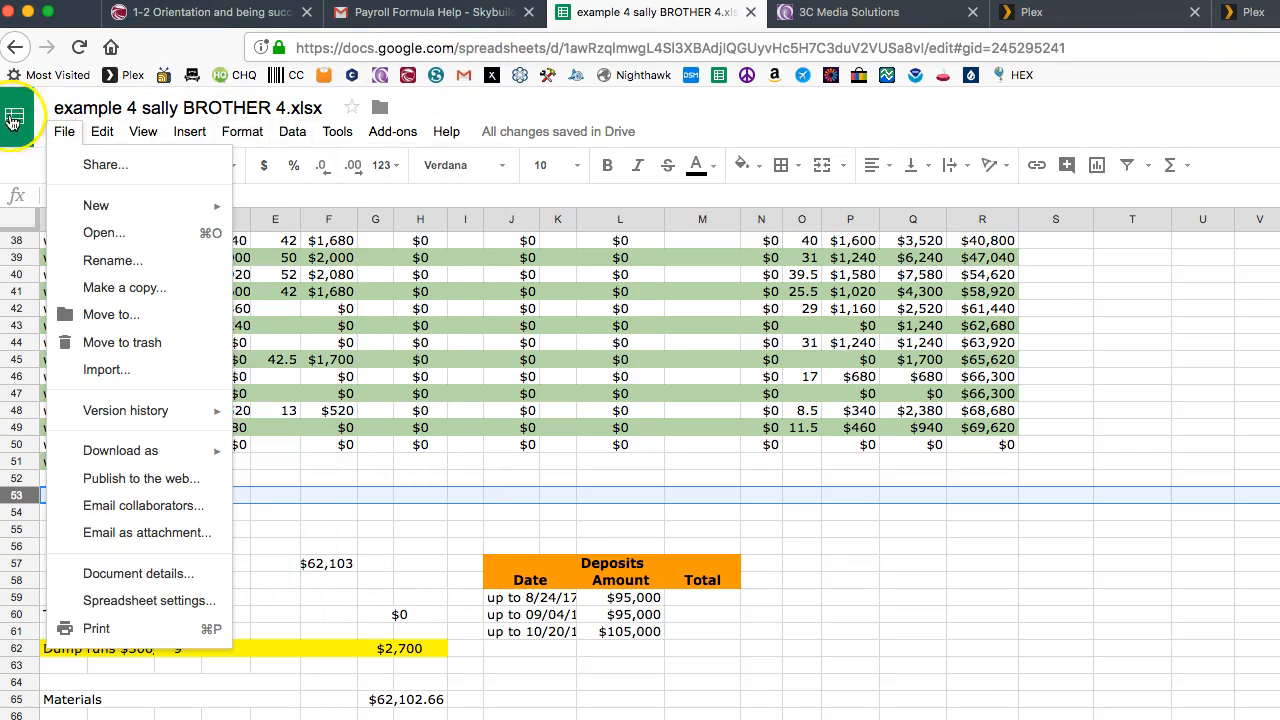
mouse_move(16, 114)
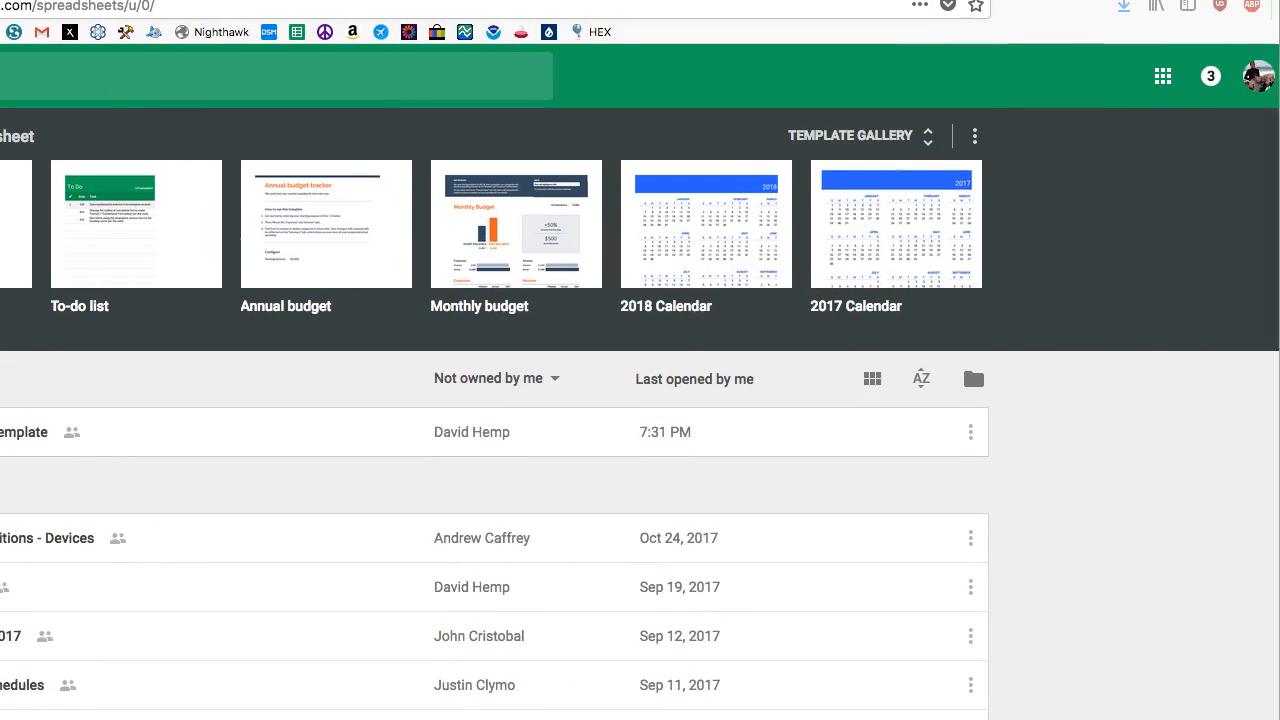
mouse_move(1160, 76)
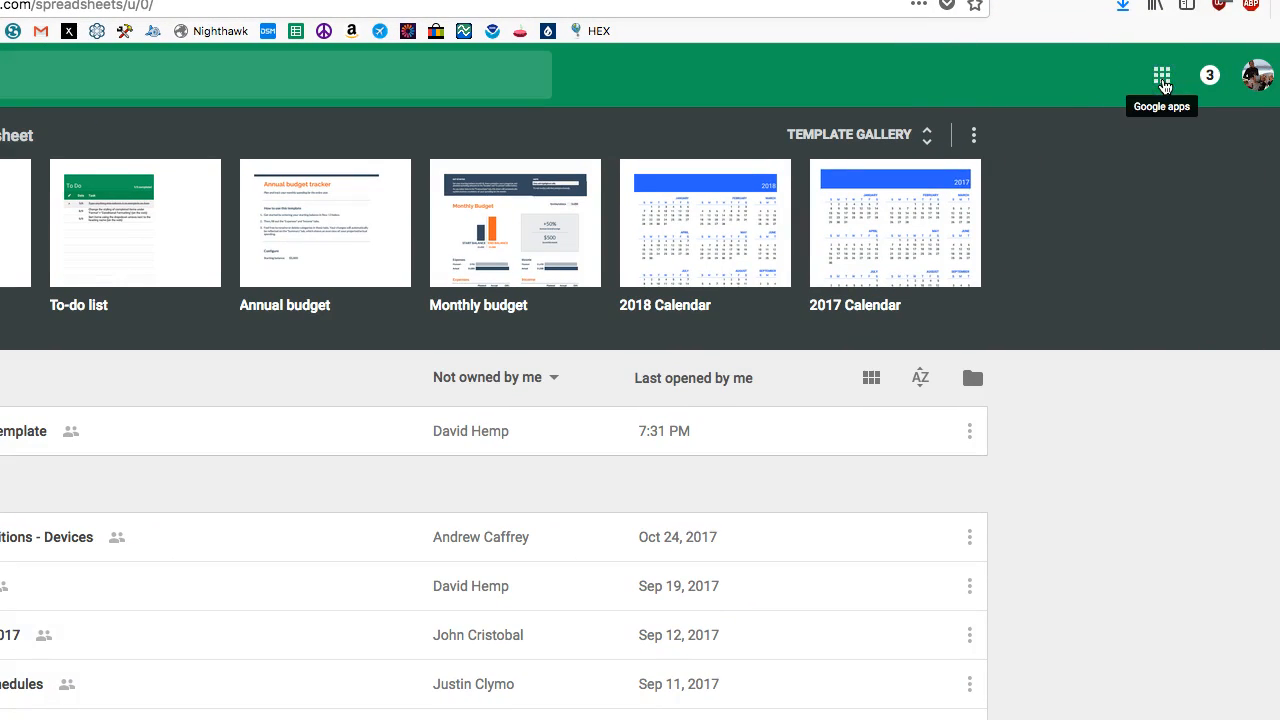
Step: Go from the Google apps grid to Google Drive and show My Drive
left_click(1160, 74)
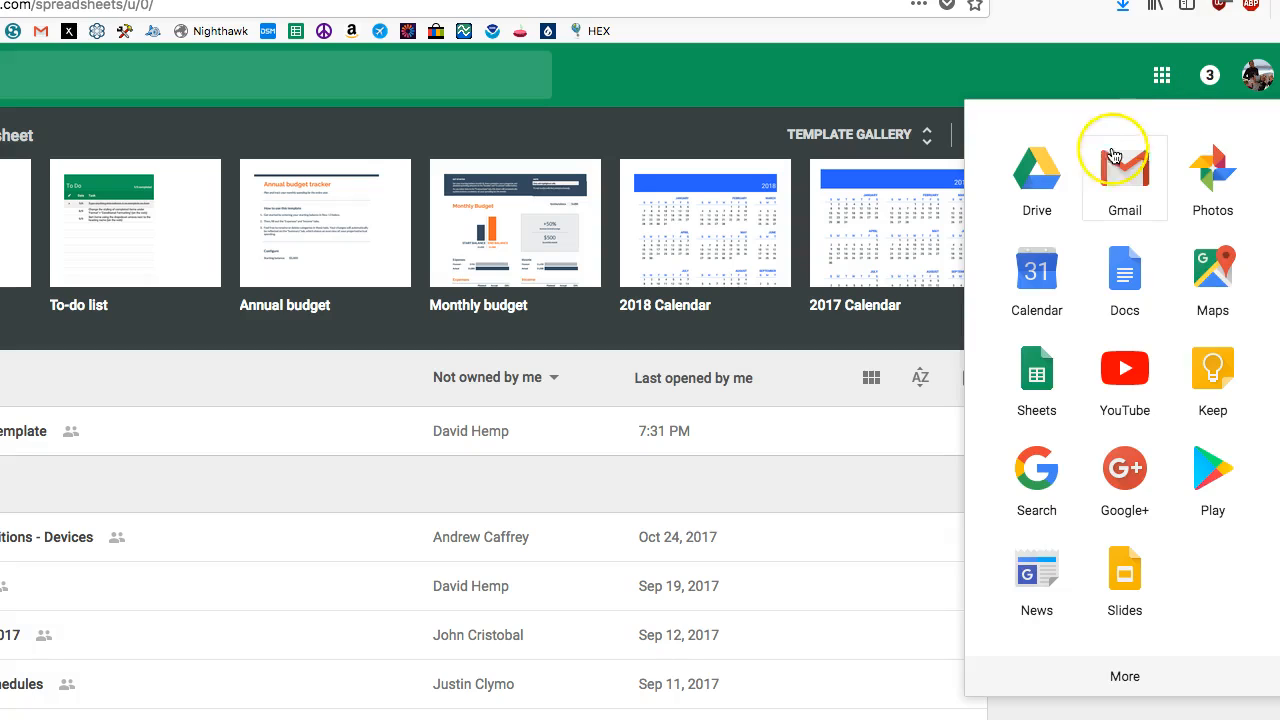
left_click(1036, 168)
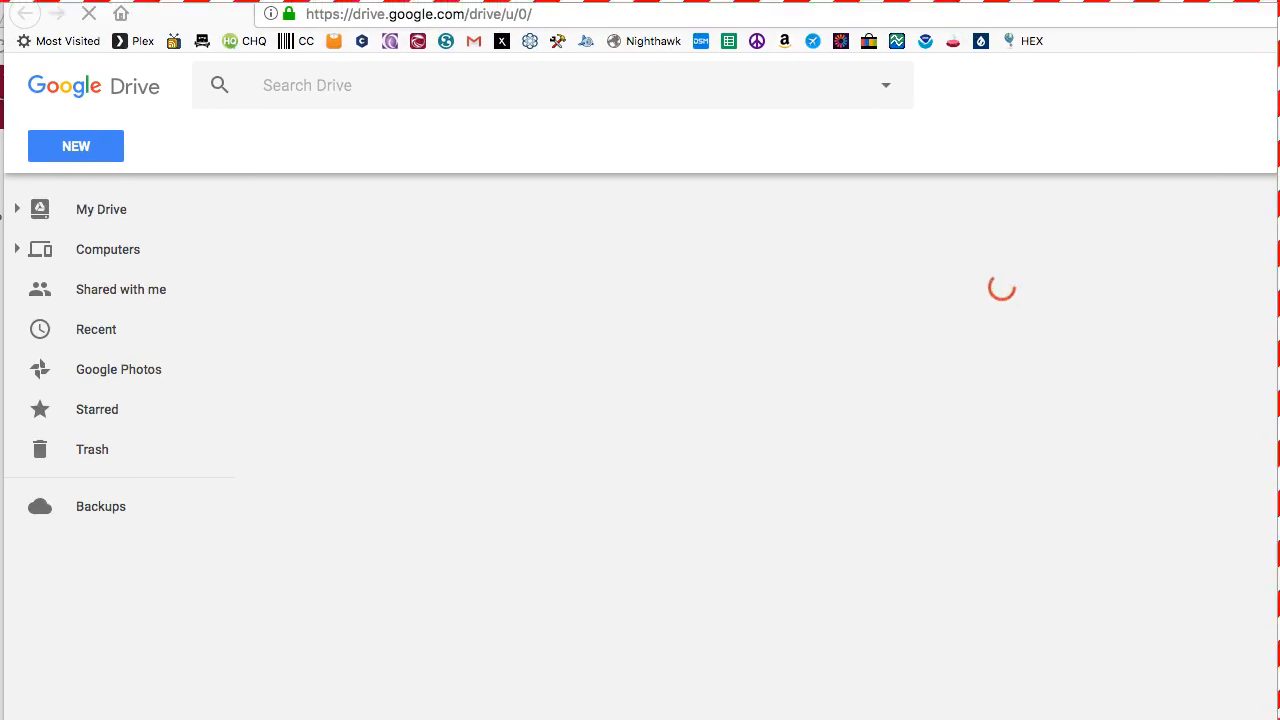
left_click(100, 210)
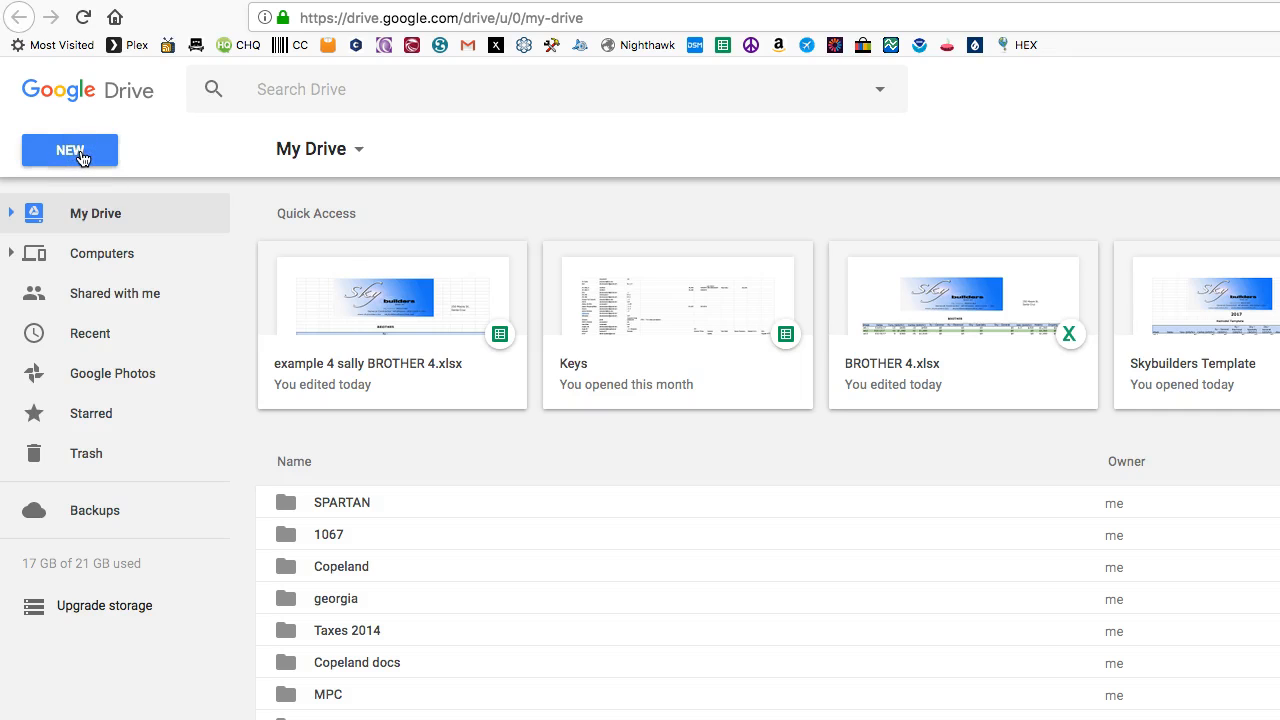
Step: Upload example 4 sally BROTHER 4.xlsx from Downloads to My Drive via New > File upload
left_click(70, 150)
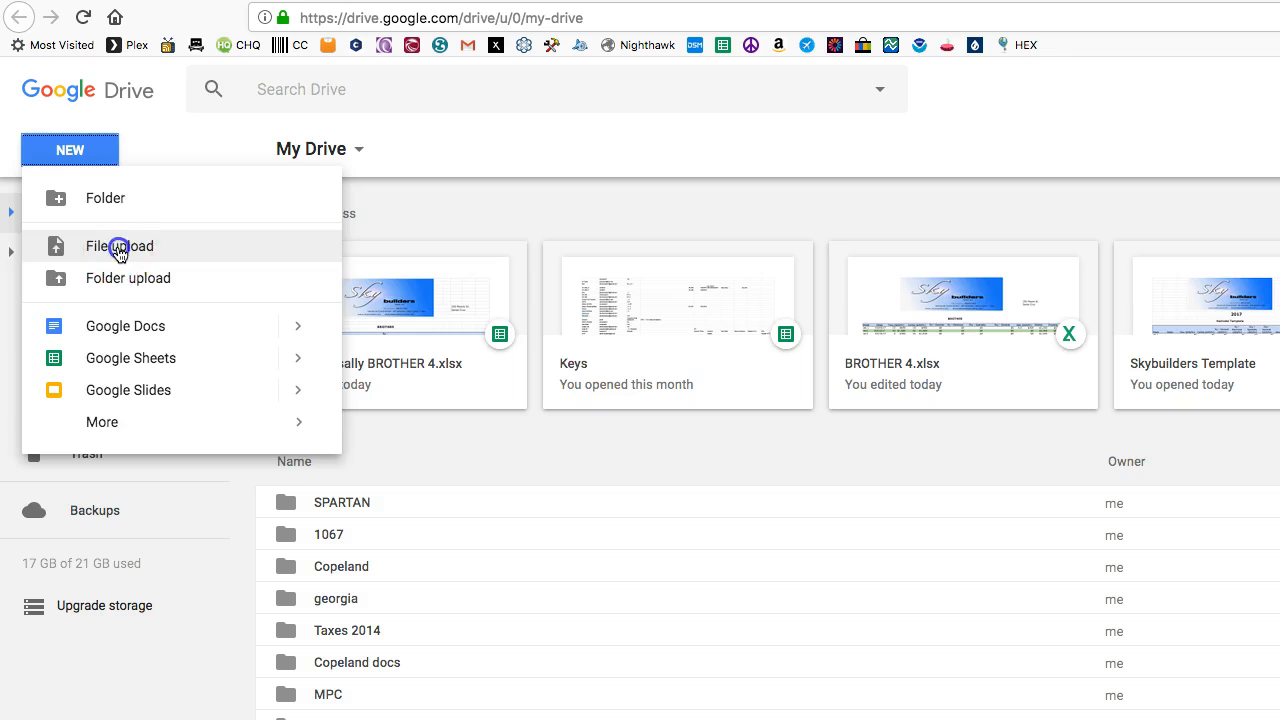
left_click(120, 246)
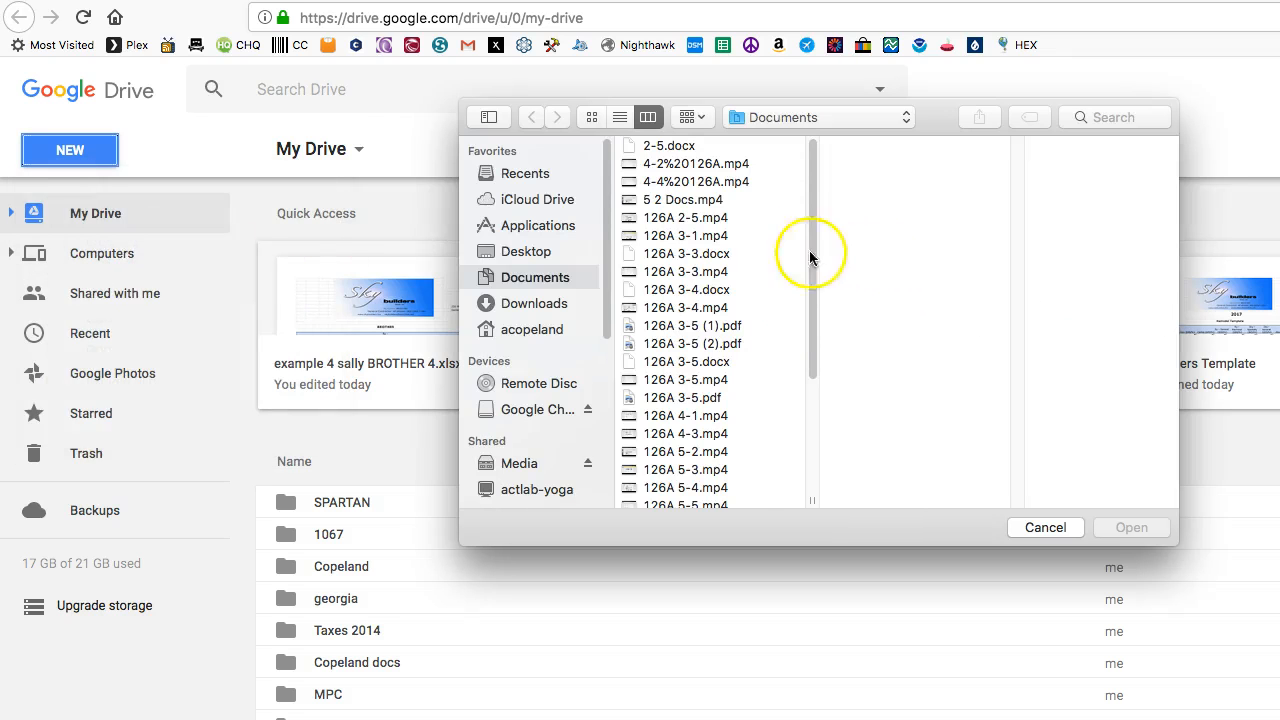
scroll("down", 3)
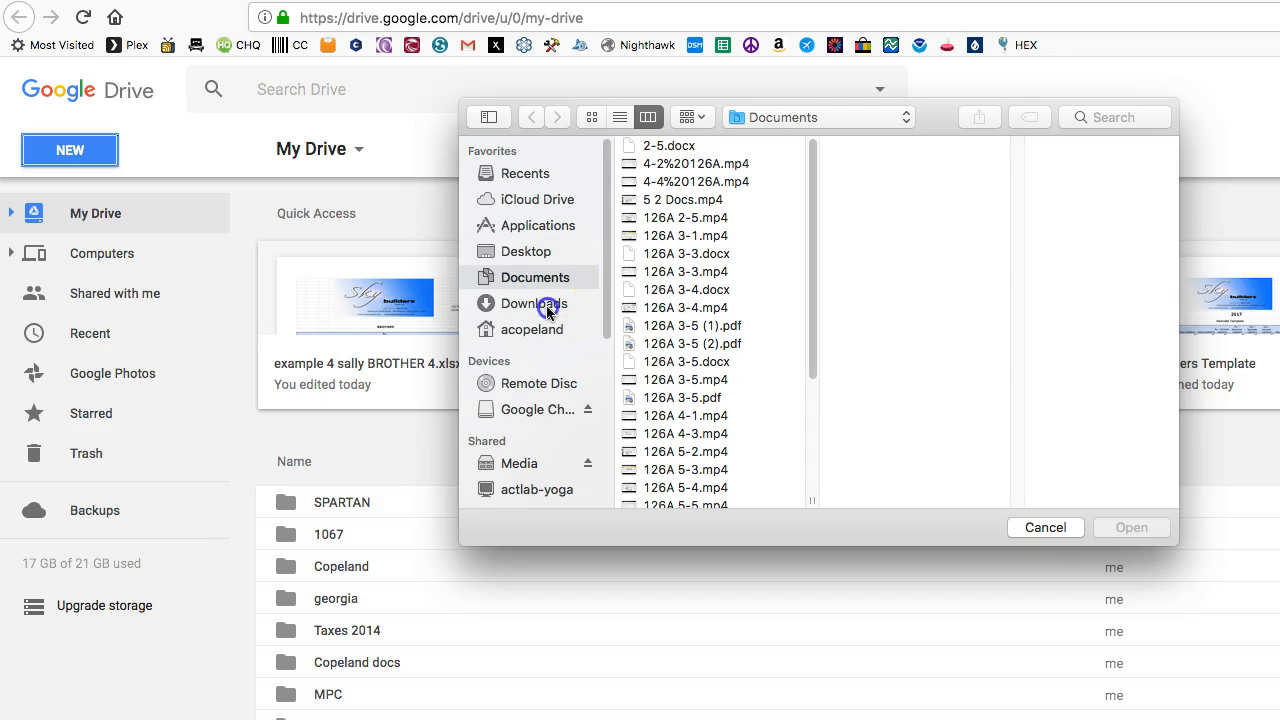
left_click(532, 304)
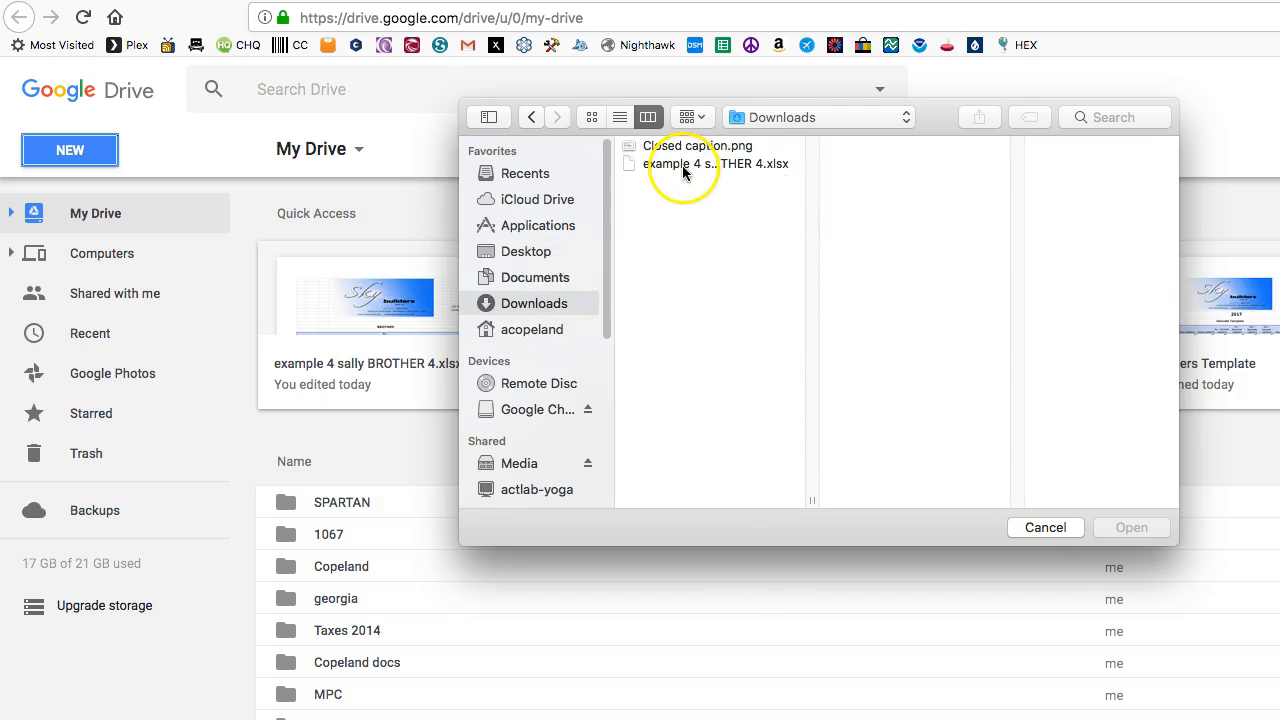
left_click(716, 164)
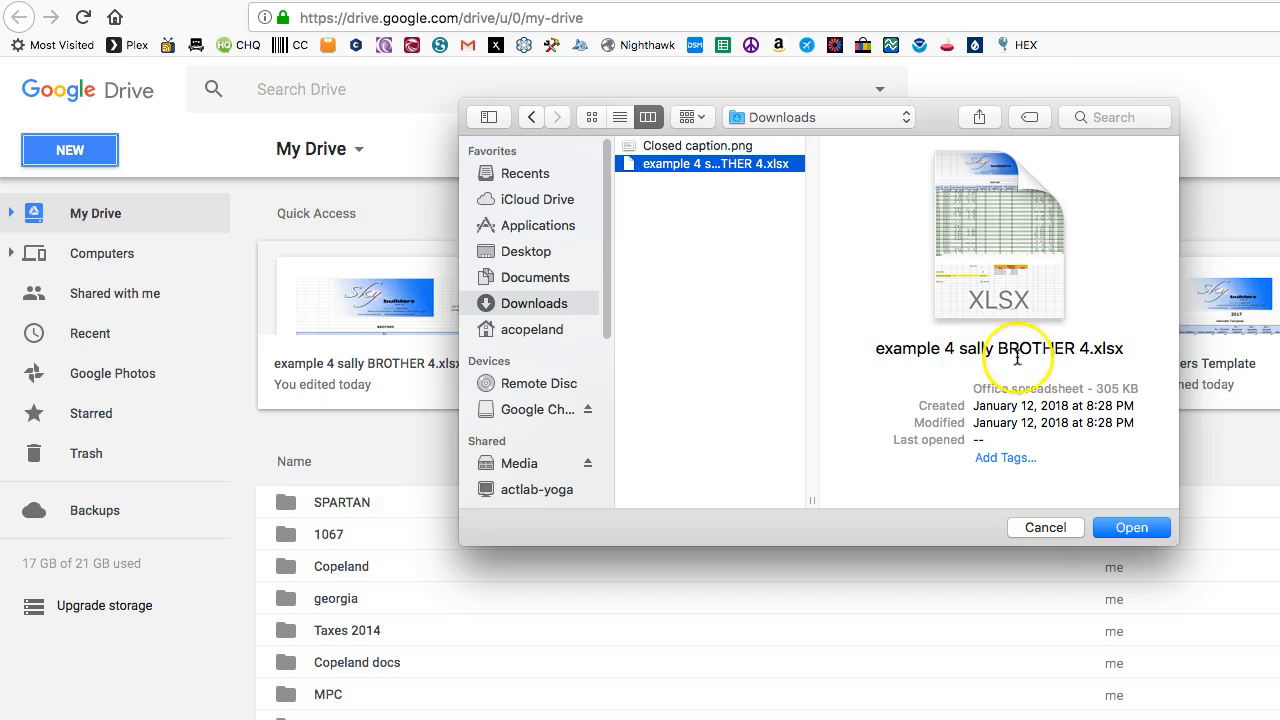
mouse_move(558, 308)
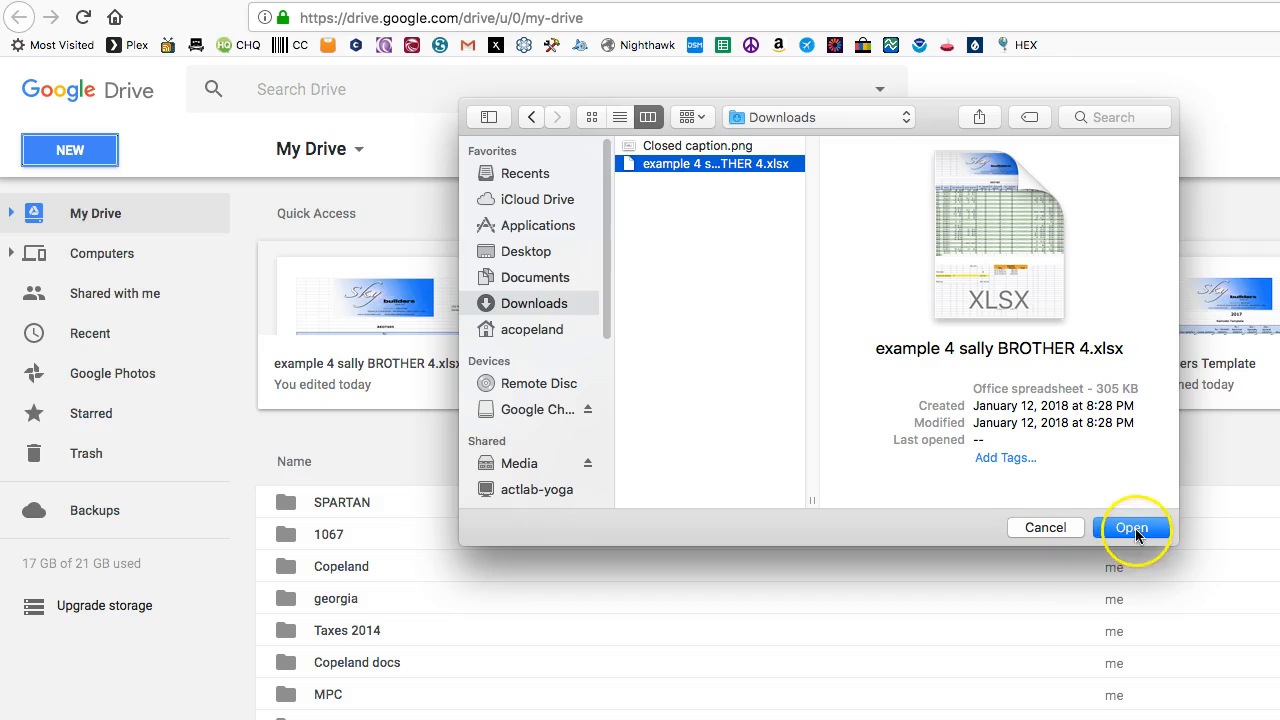
left_click(1132, 528)
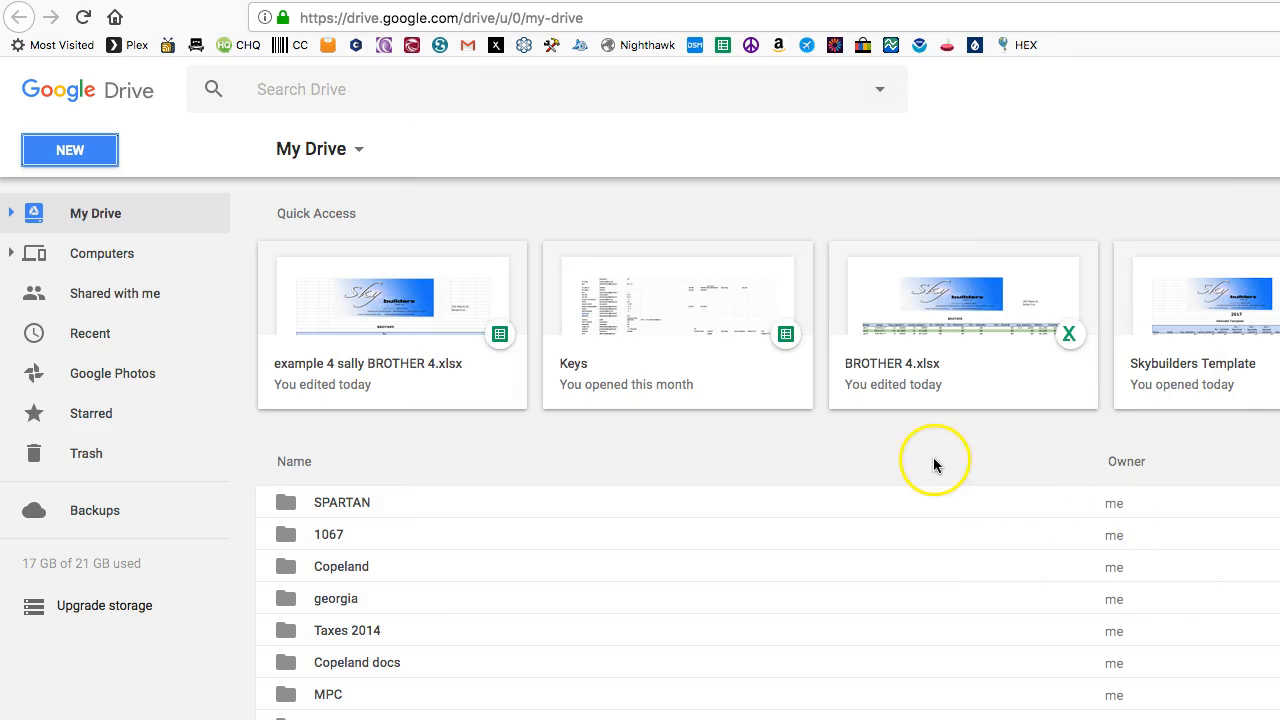
mouse_move(936, 464)
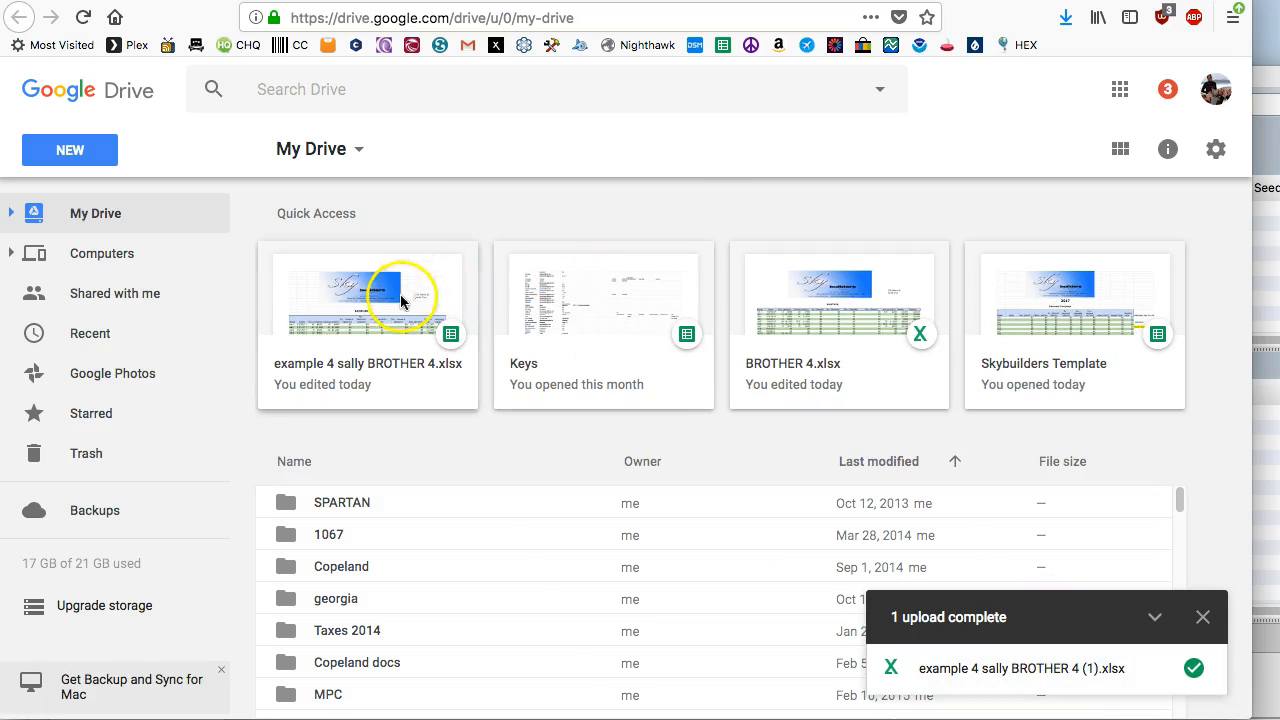
mouse_move(660, 448)
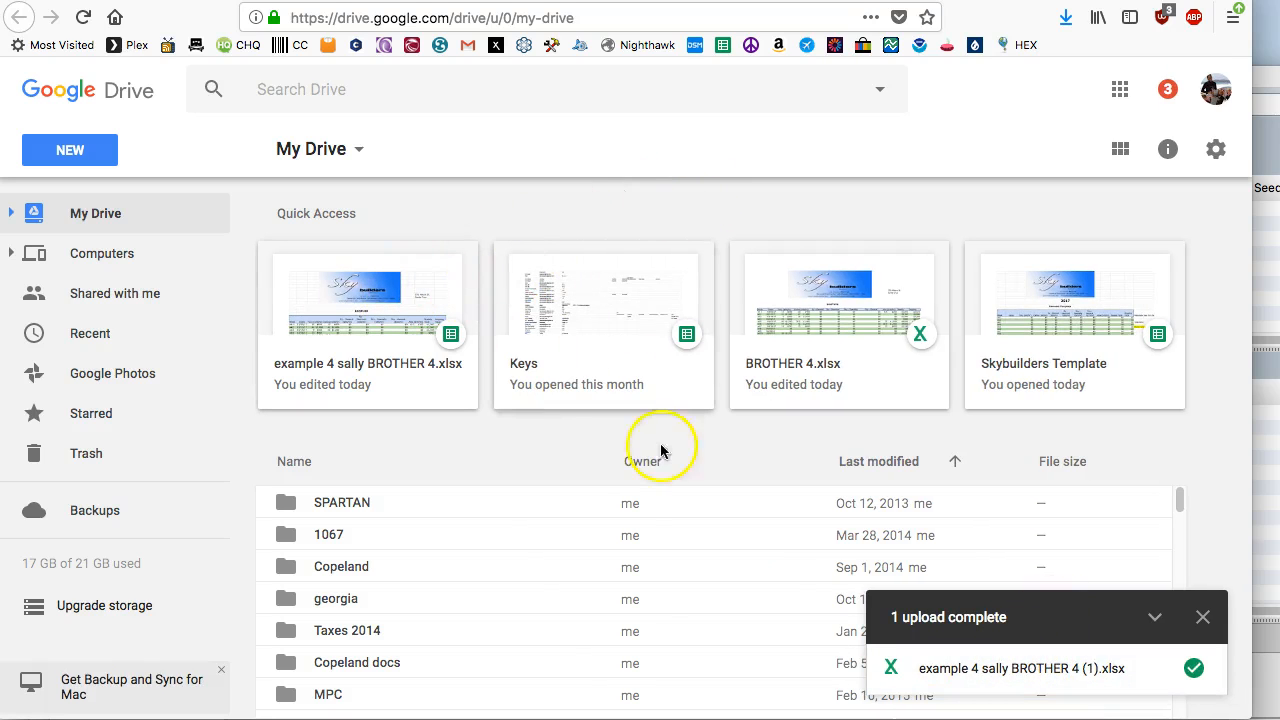
mouse_move(380, 324)
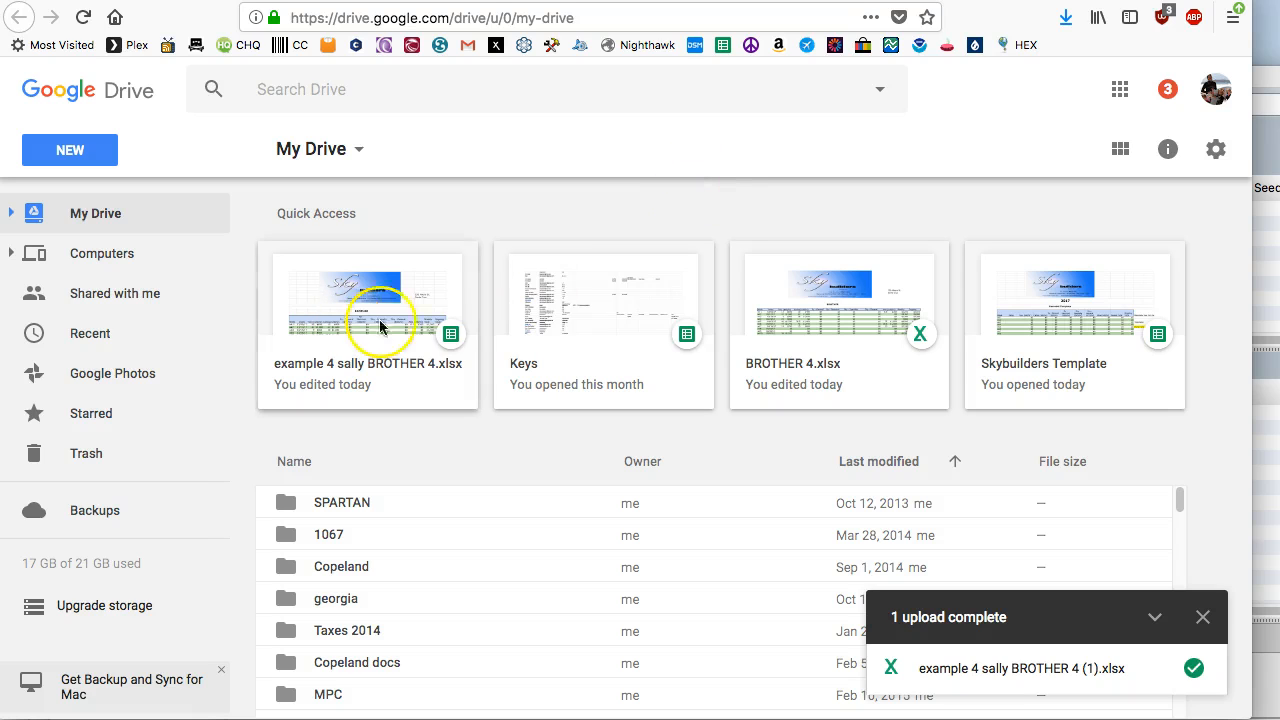
mouse_move(480, 344)
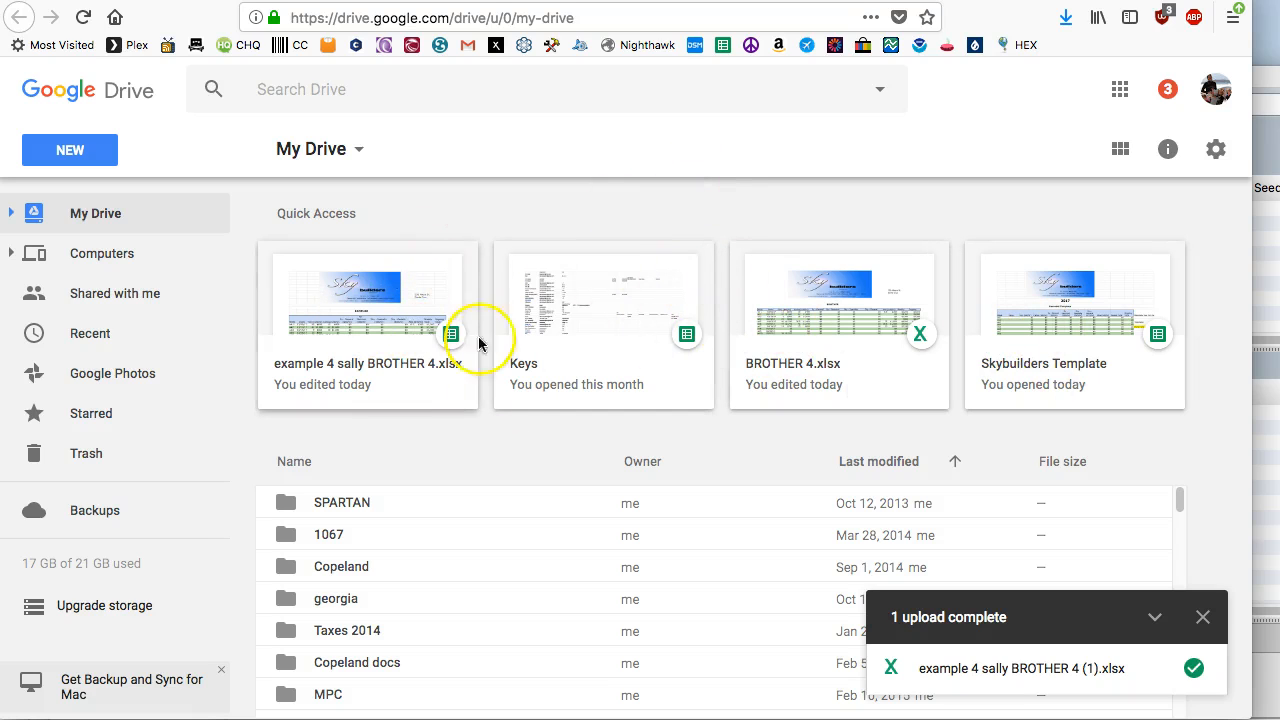
mouse_move(484, 212)
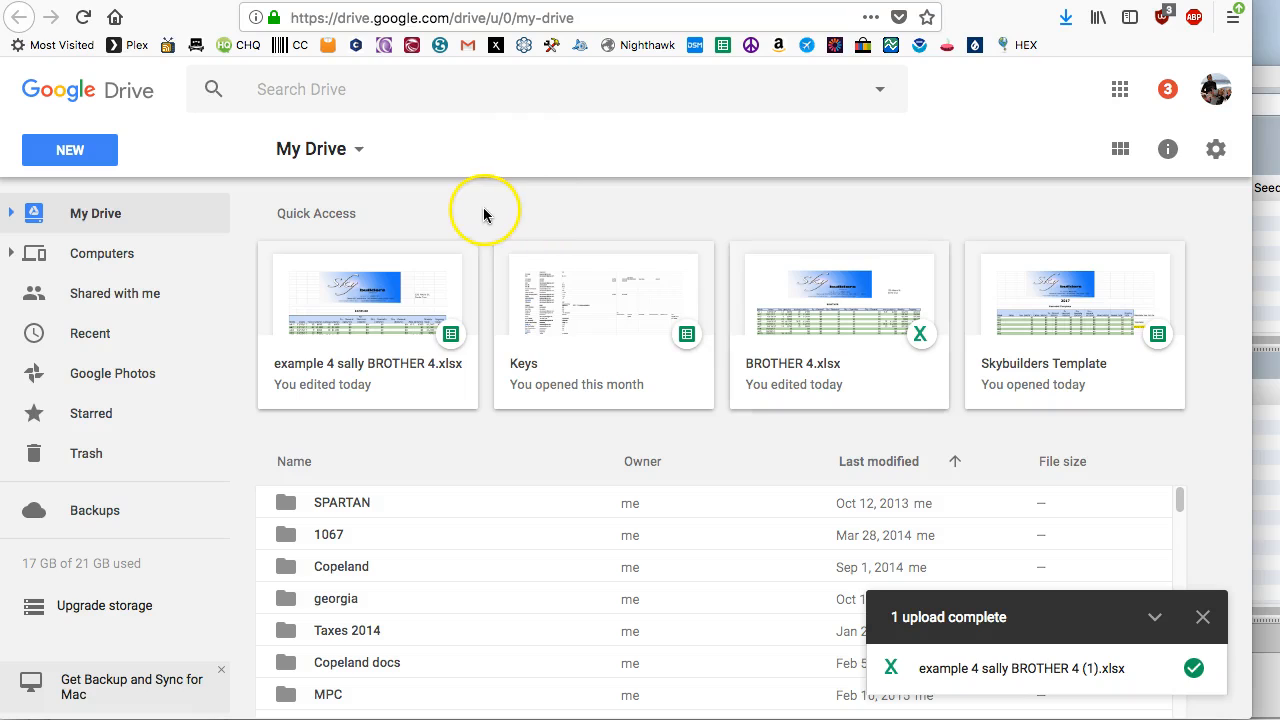
mouse_move(490, 240)
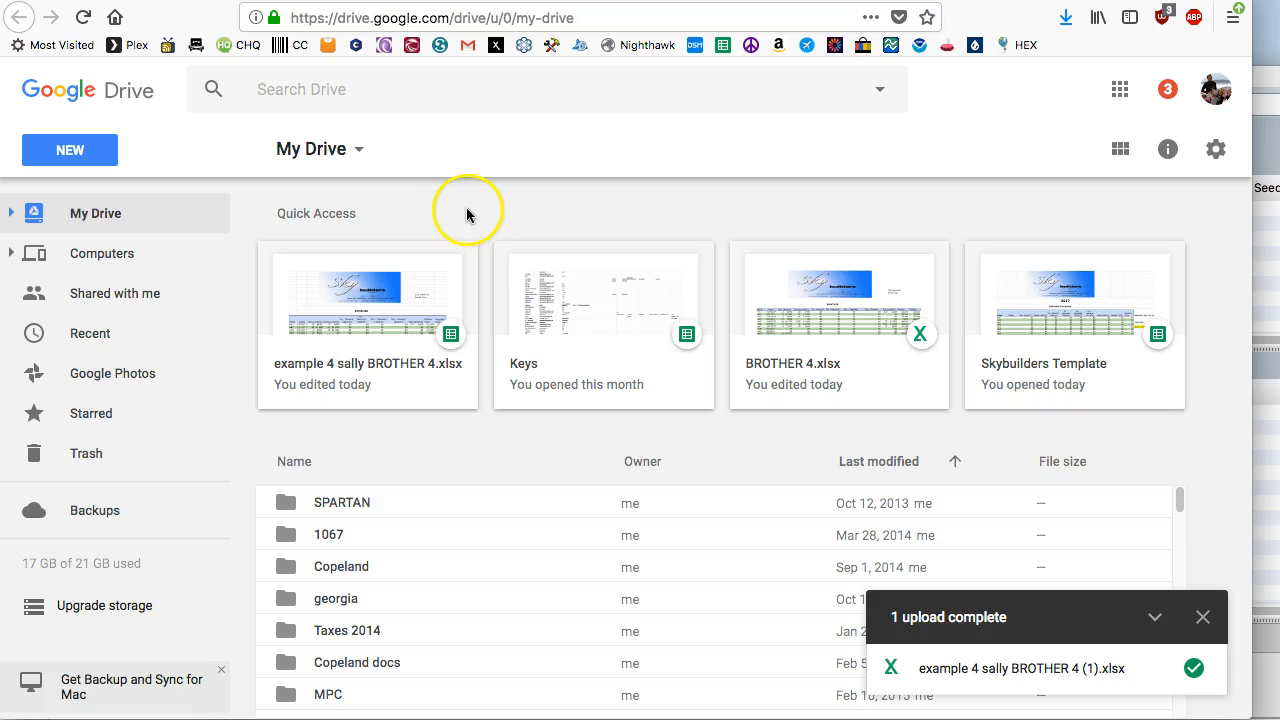
mouse_move(548, 256)
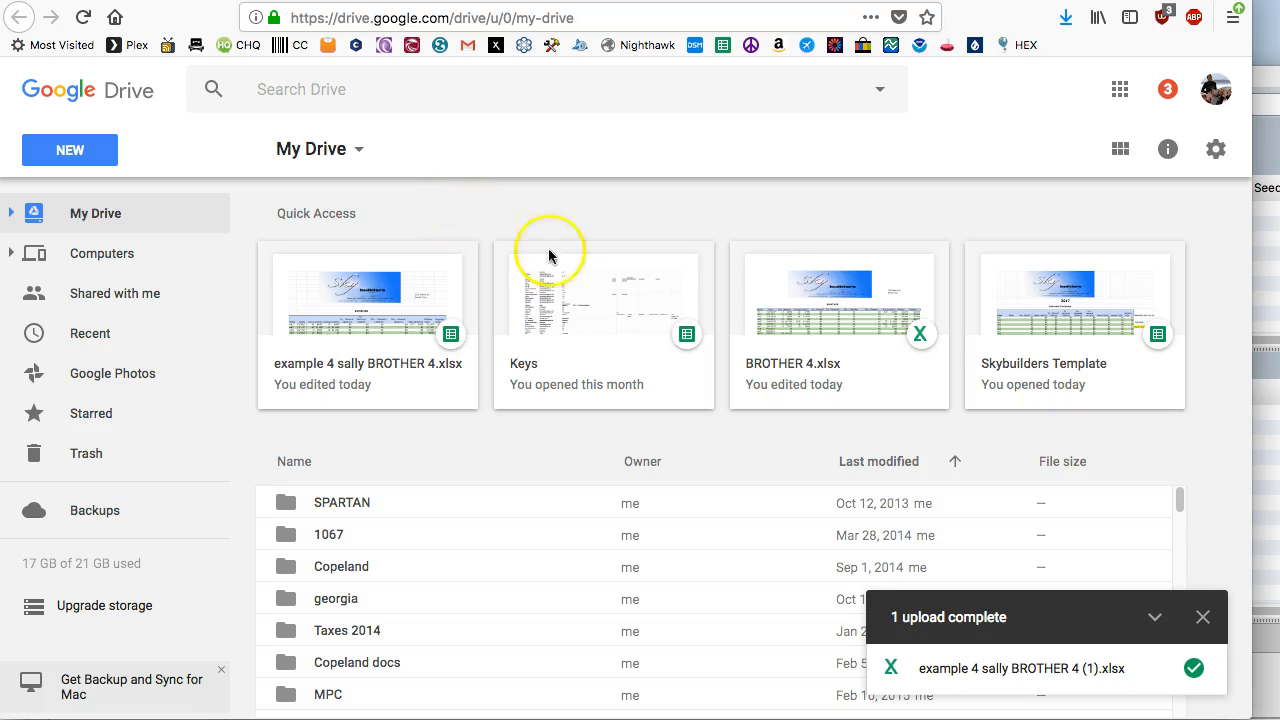